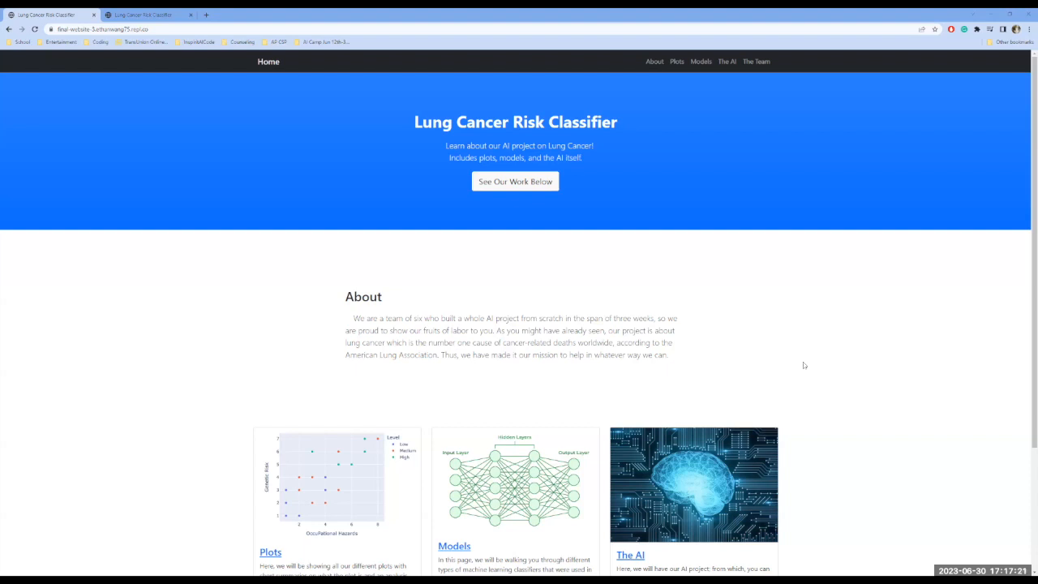
mouse_move(751, 273)
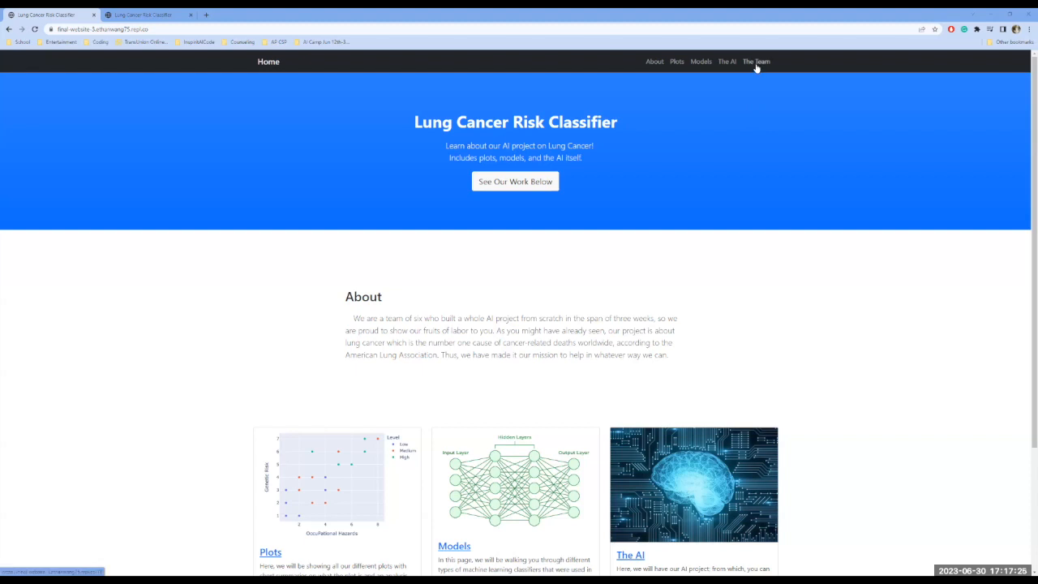
- Go to 'The Team' page showing the six co-developer profile cards
left_click(755, 61)
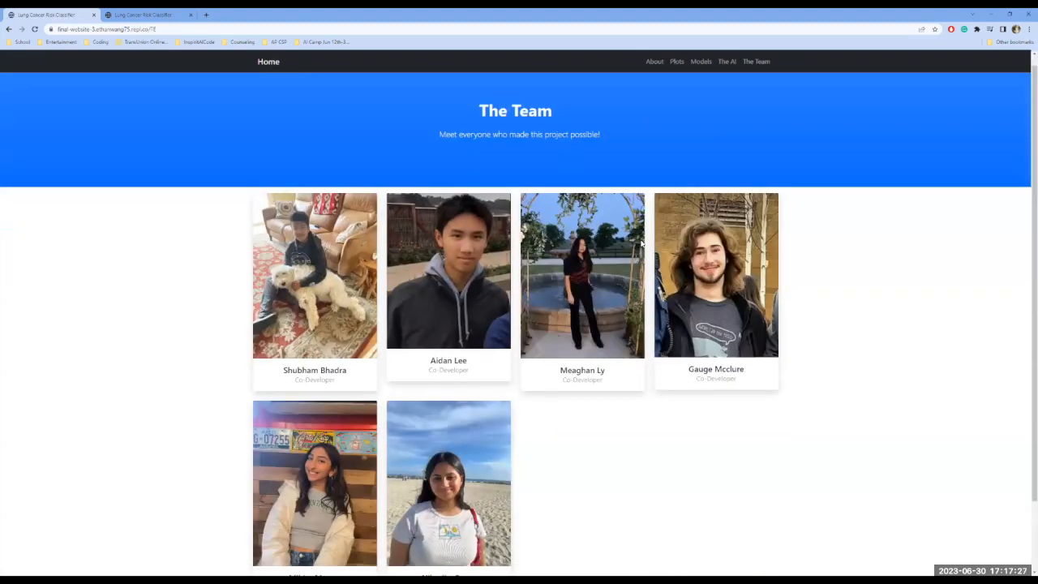
scroll("up", 3)
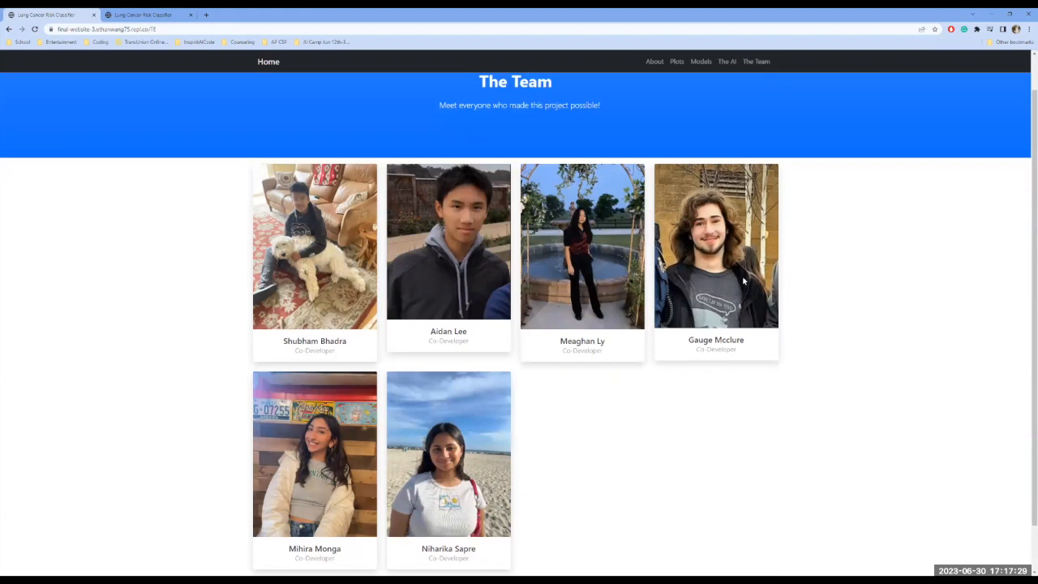
mouse_move(915, 282)
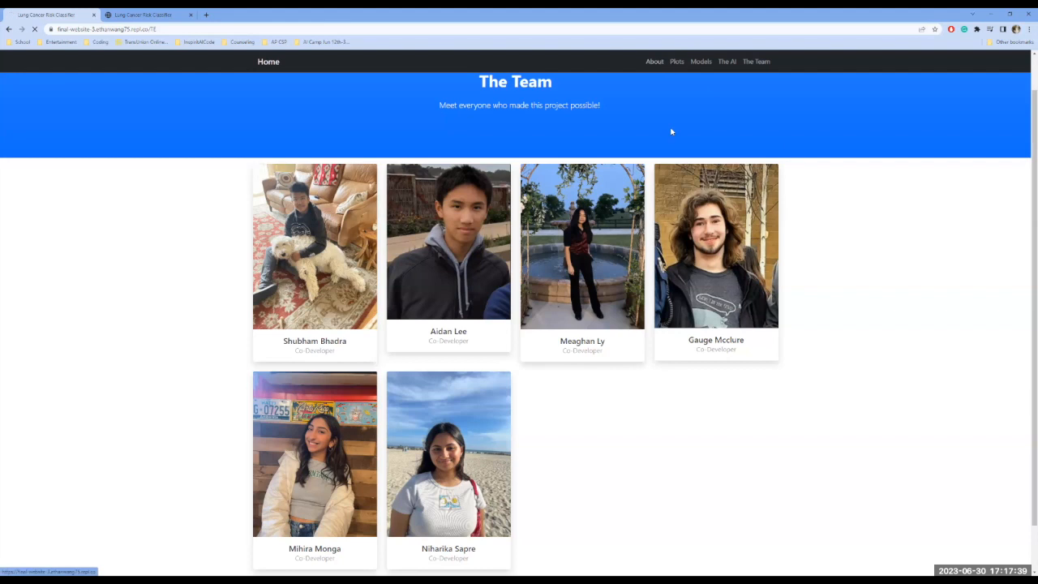
- Navigate back to Home to view About and the Plots, Models and AI cards
left_click(654, 61)
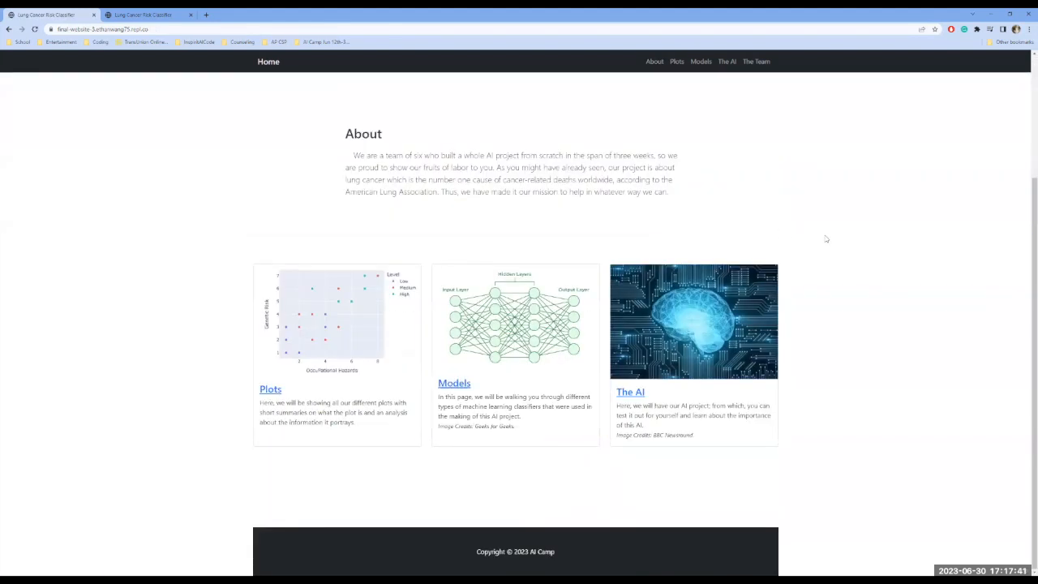
mouse_move(754, 282)
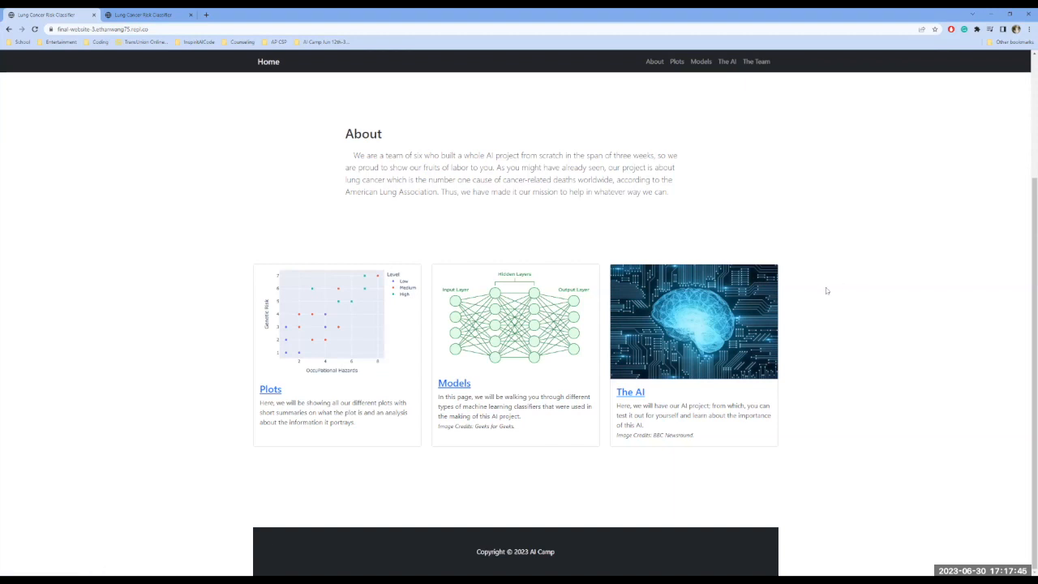
mouse_move(302, 213)
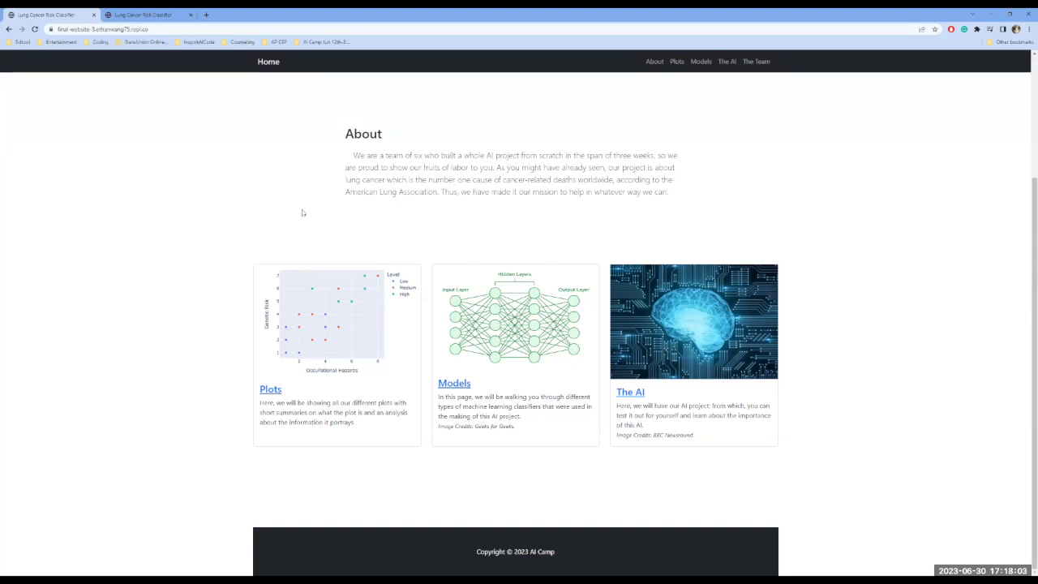
mouse_move(676, 61)
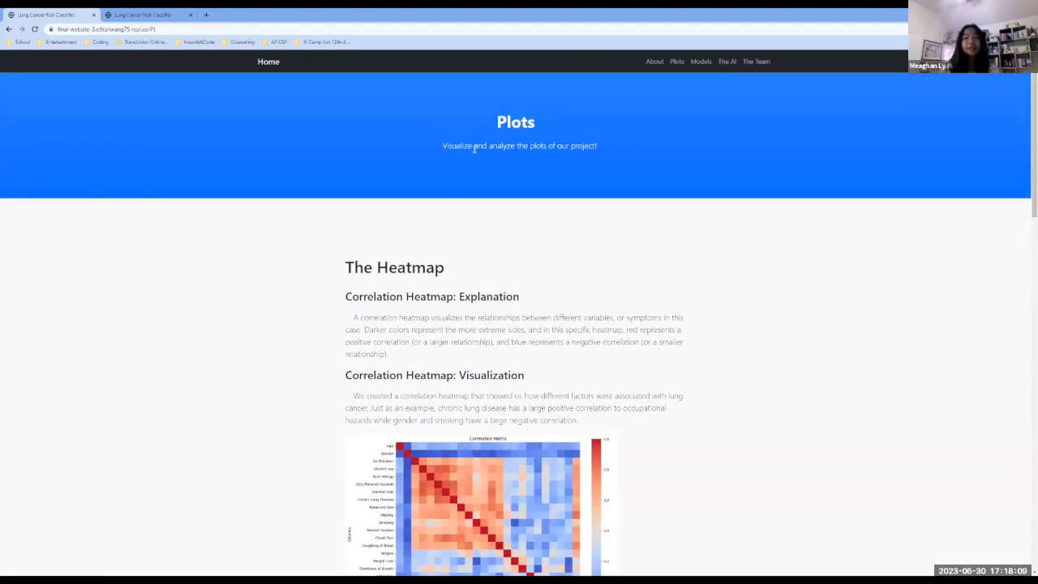
- Scroll the Plots page down to the correlation heatmap and its explanation
scroll("down", 3)
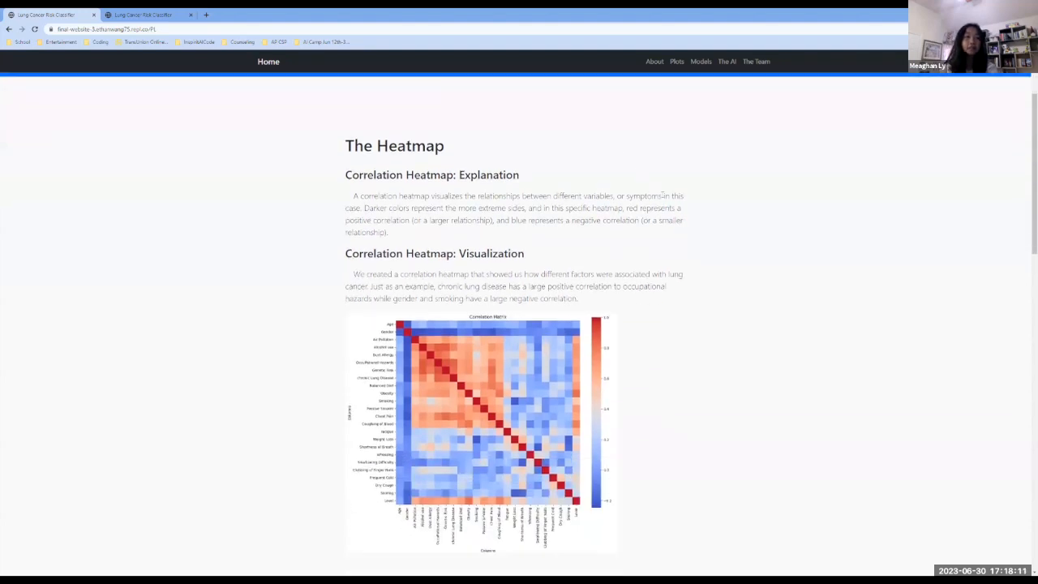
scroll("down", 3)
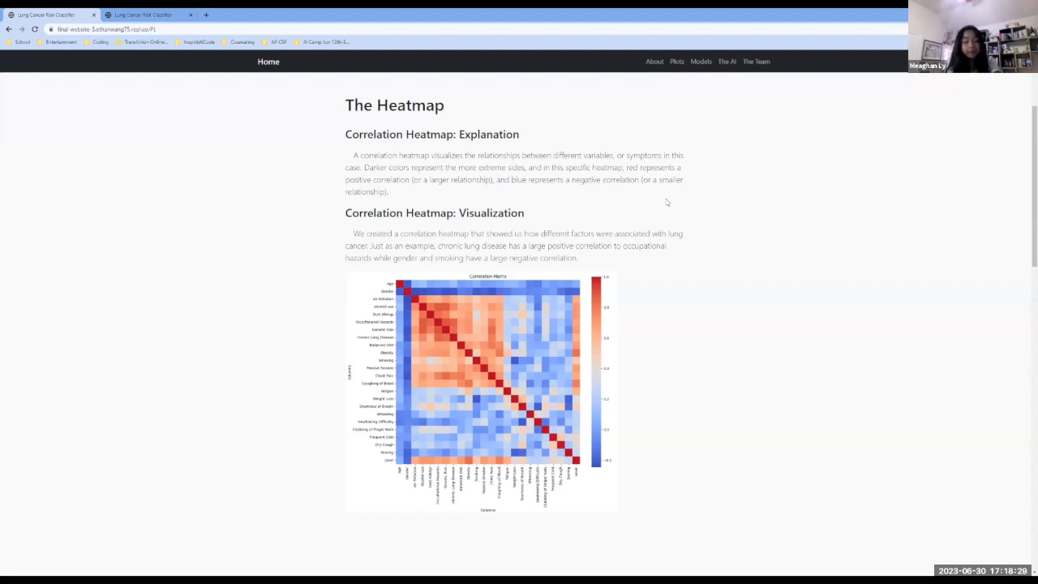
mouse_move(664, 201)
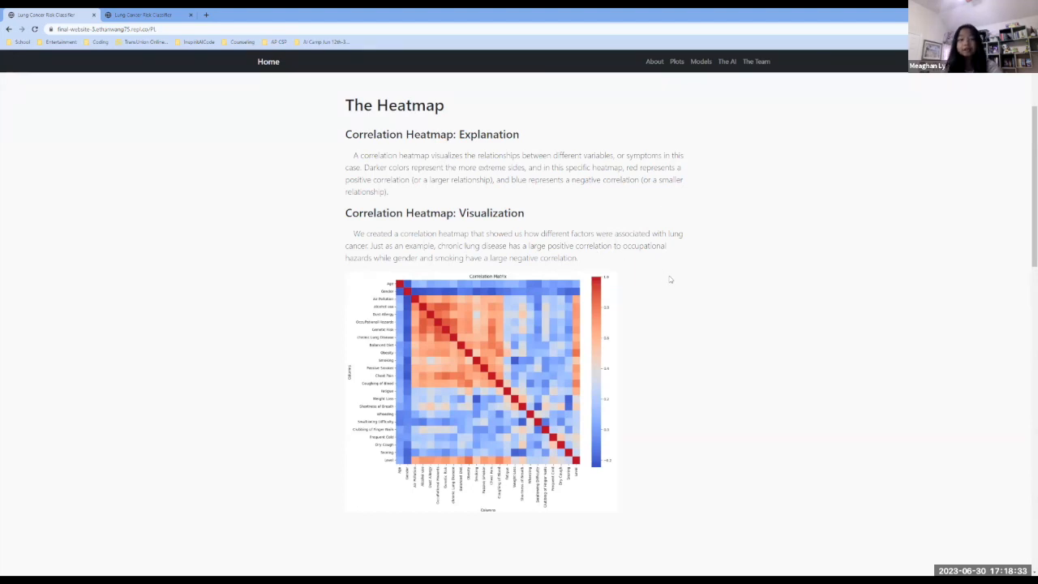
- Scroll to the Scatter Plots section's Occupational Hazards vs. Genetic Risk chart
scroll("down", 3)
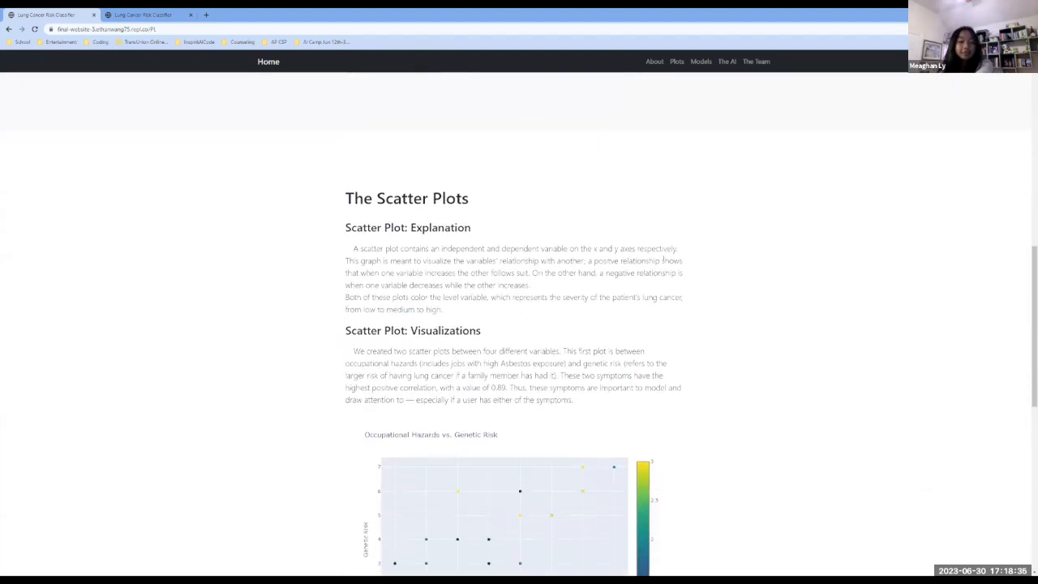
scroll("down", 3)
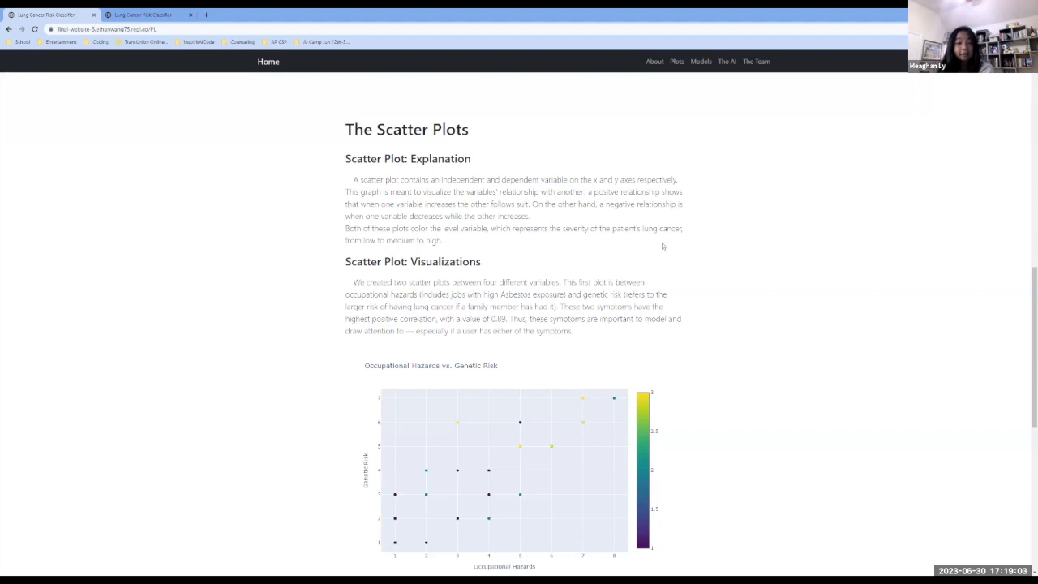
scroll("down", 3)
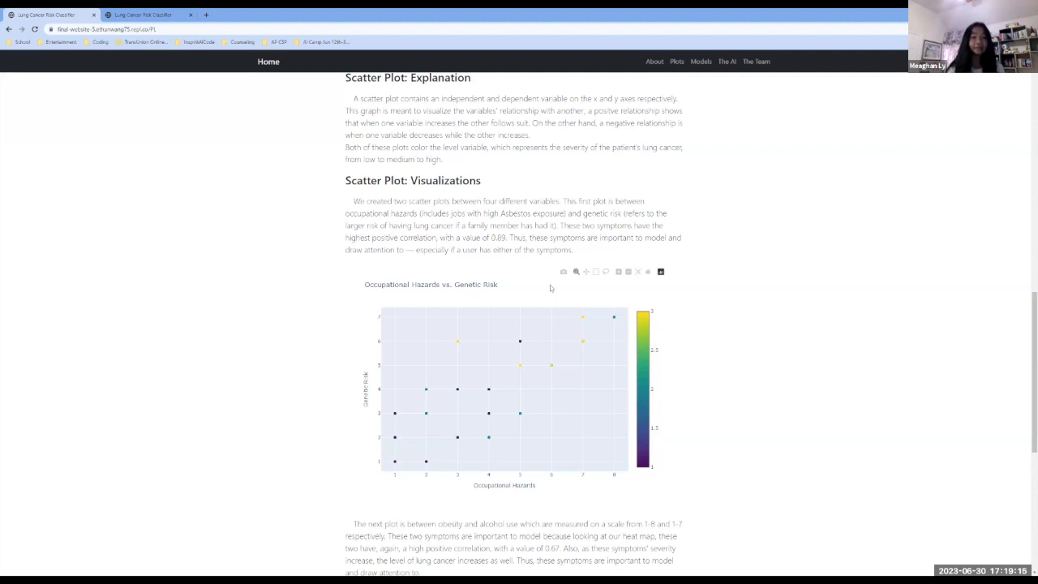
- Scroll to the bottom Obesity vs. Alcohol Use scatter plot and its explanation
scroll("down", 3)
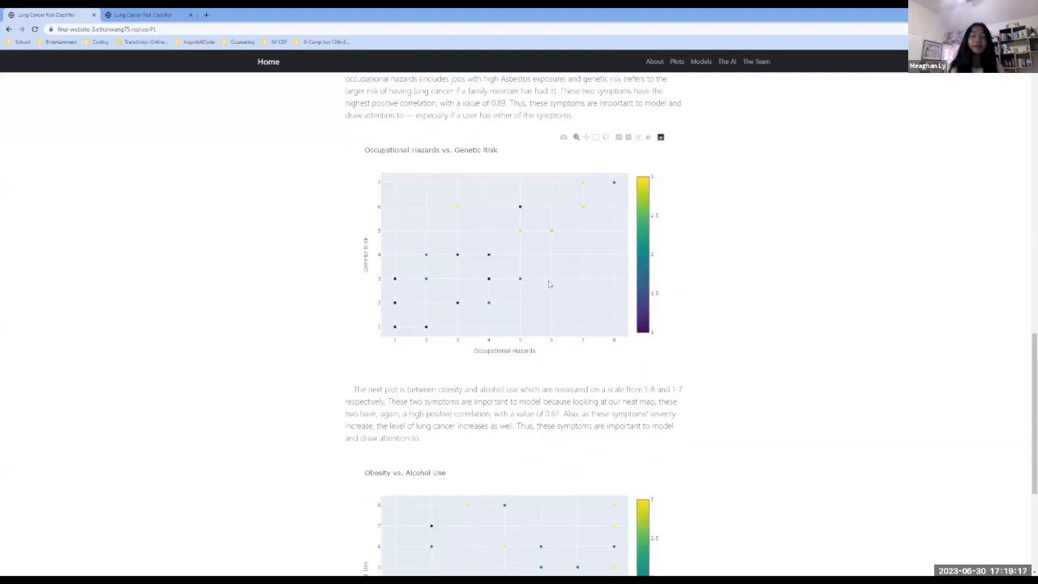
scroll("down", 3)
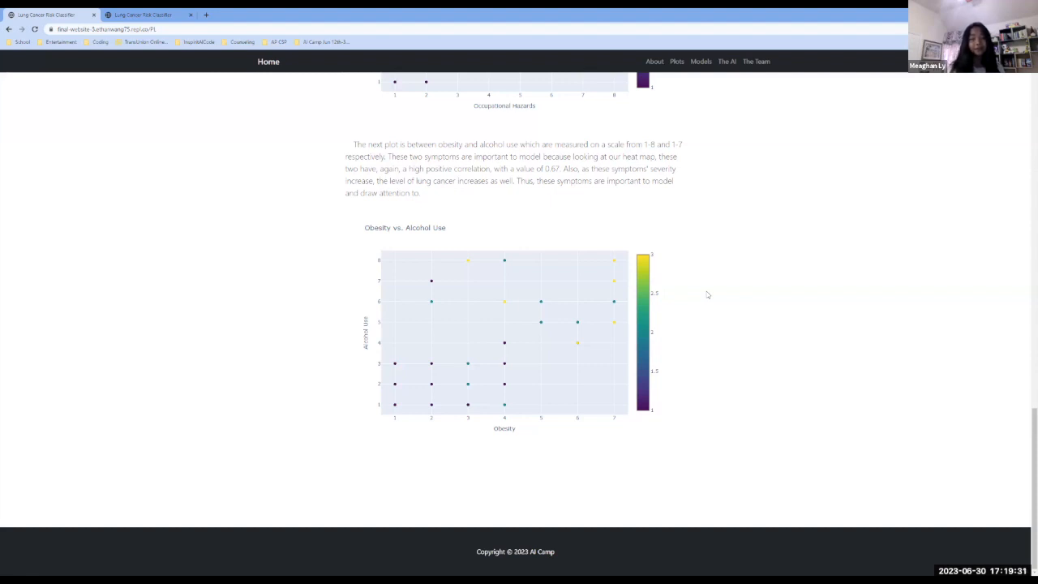
mouse_move(690, 168)
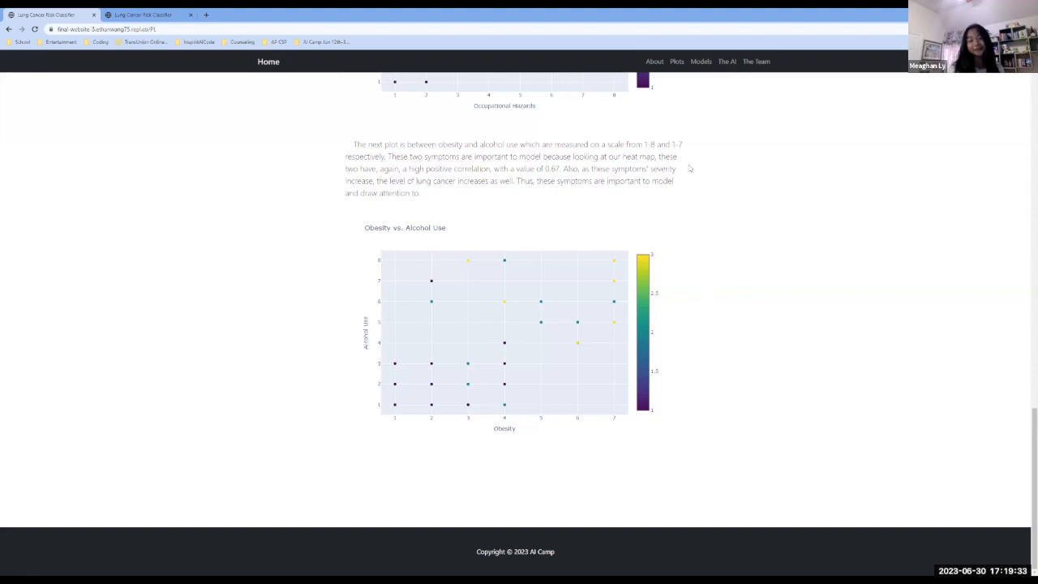
mouse_move(687, 96)
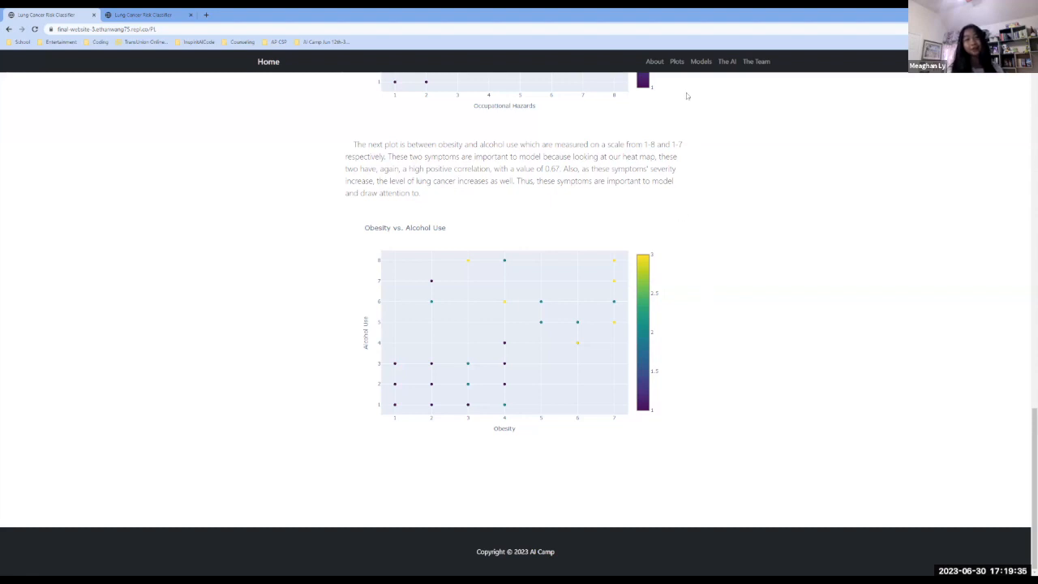
mouse_move(695, 76)
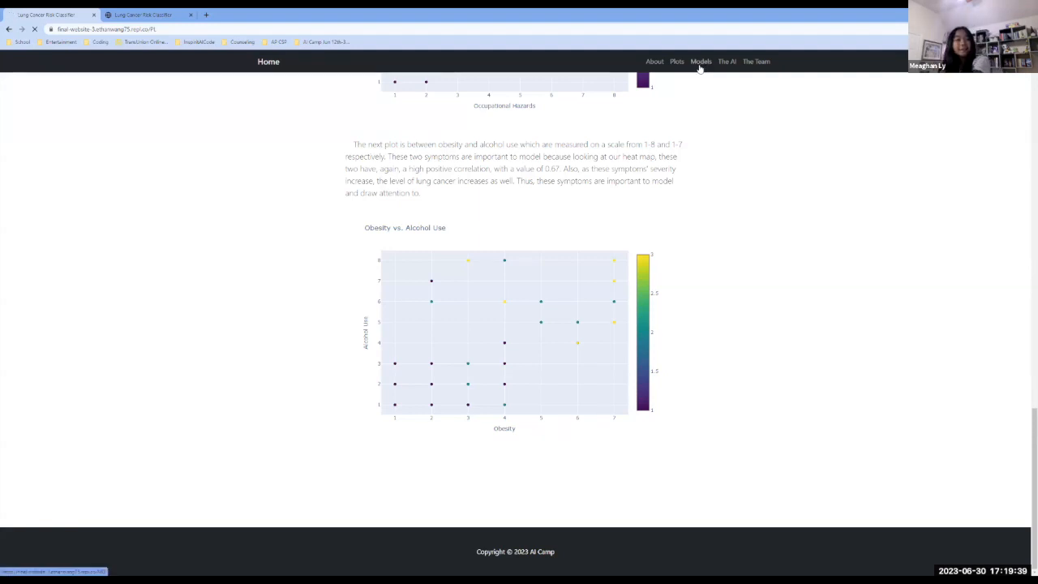
- Go to the Models page and view the MLP Classifier confusion matrix
left_click(701, 61)
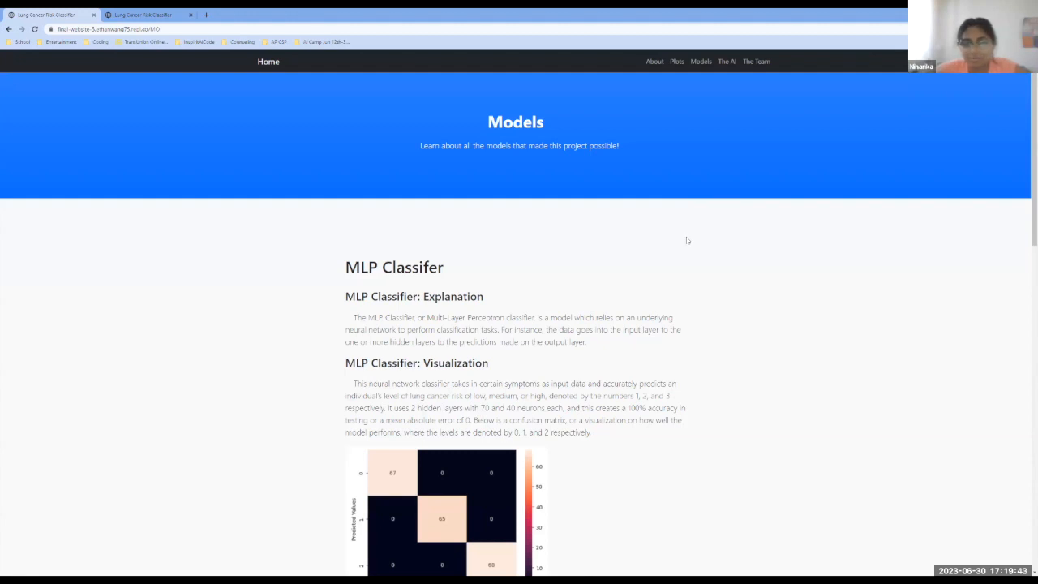
scroll("down", 3)
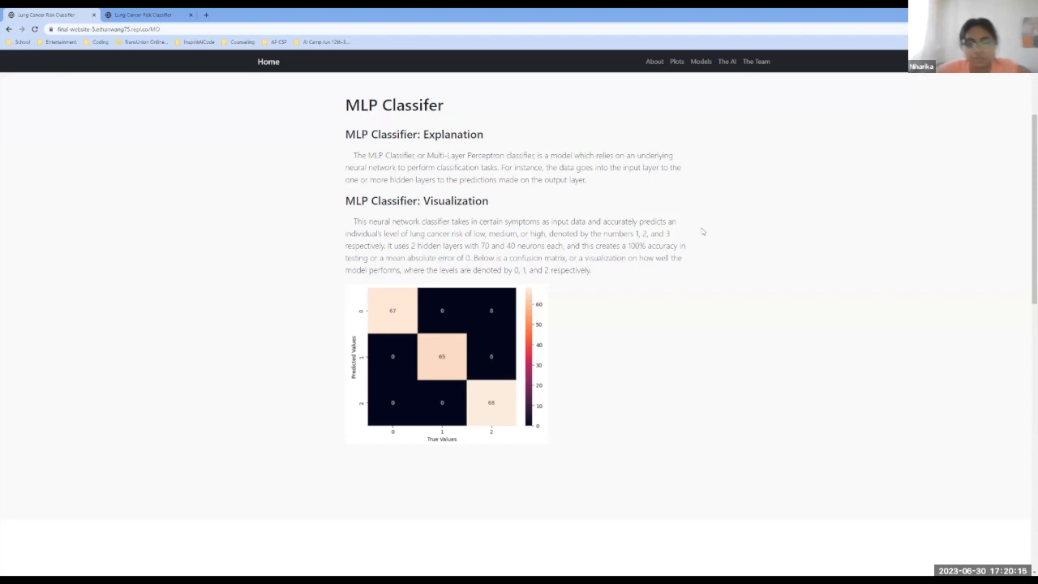
mouse_move(501, 287)
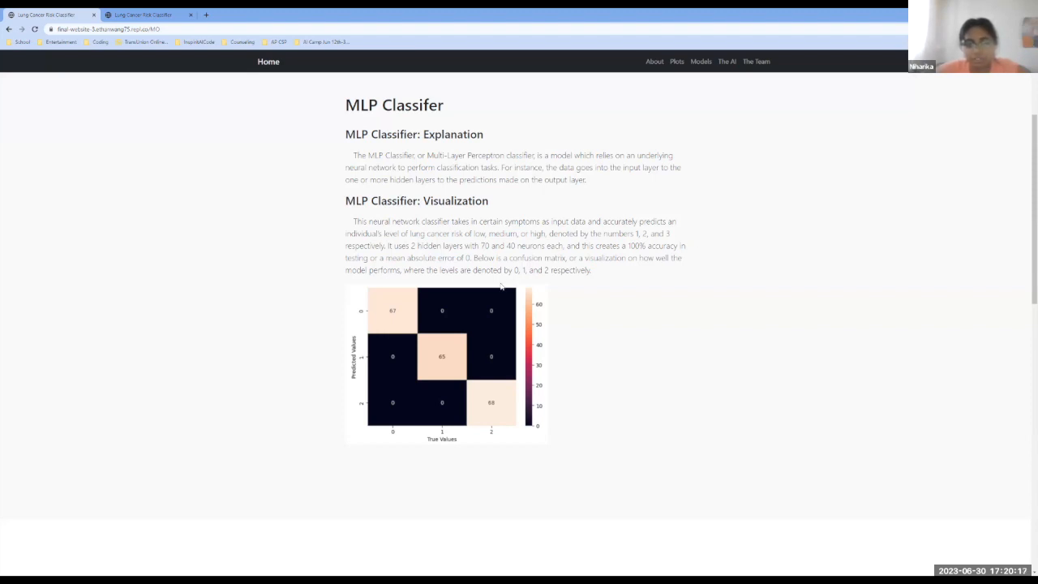
mouse_move(773, 345)
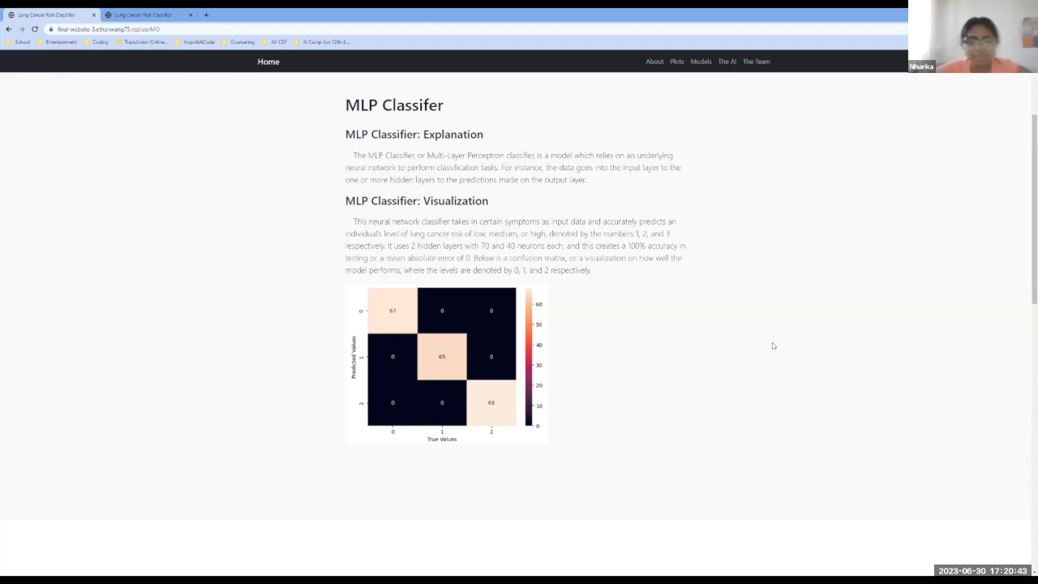
mouse_move(775, 344)
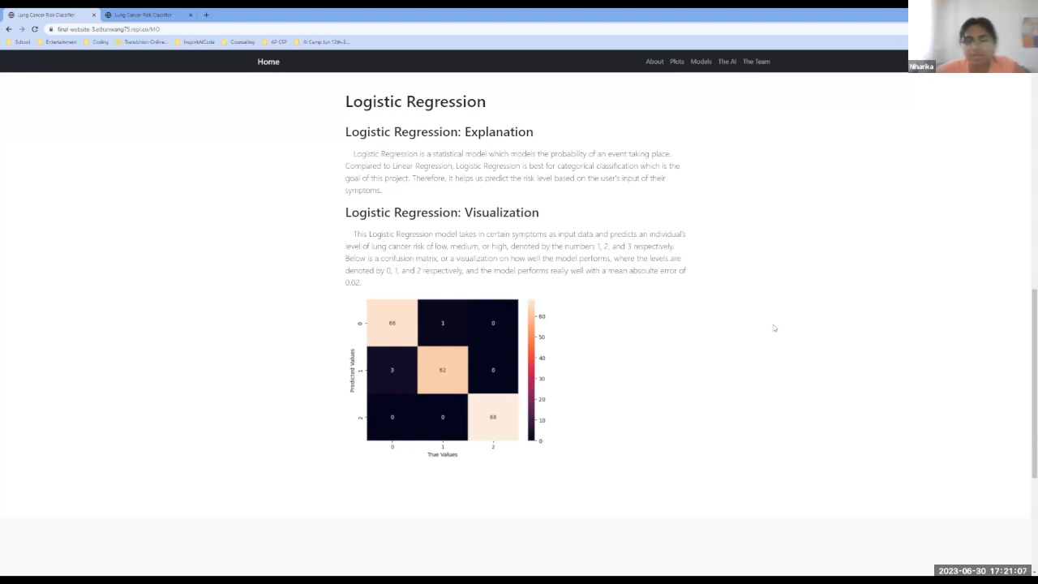
mouse_move(768, 302)
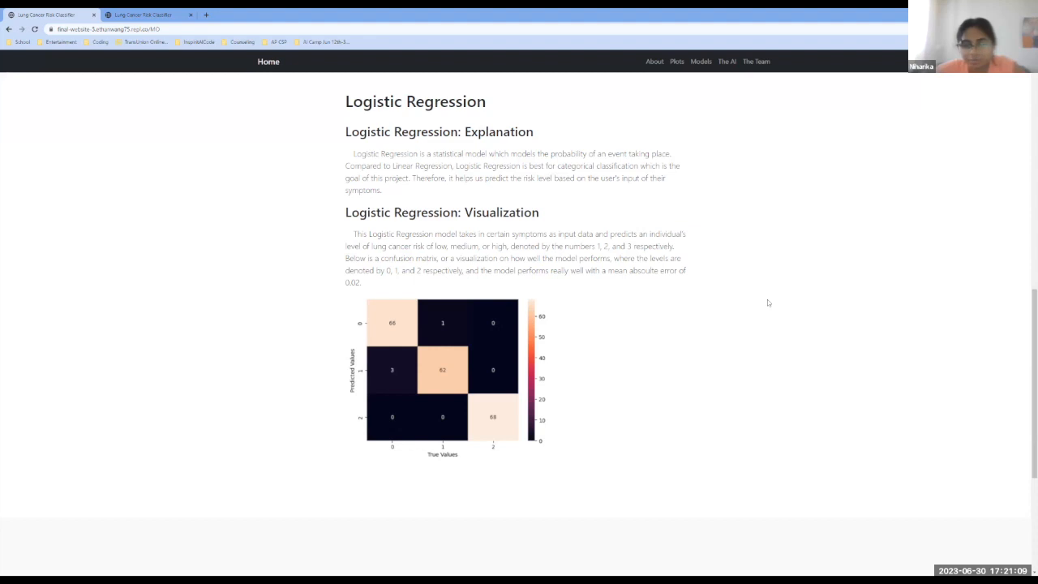
- Scroll down to the Logistic Regression explanation and its confusion matrix
scroll("down", 3)
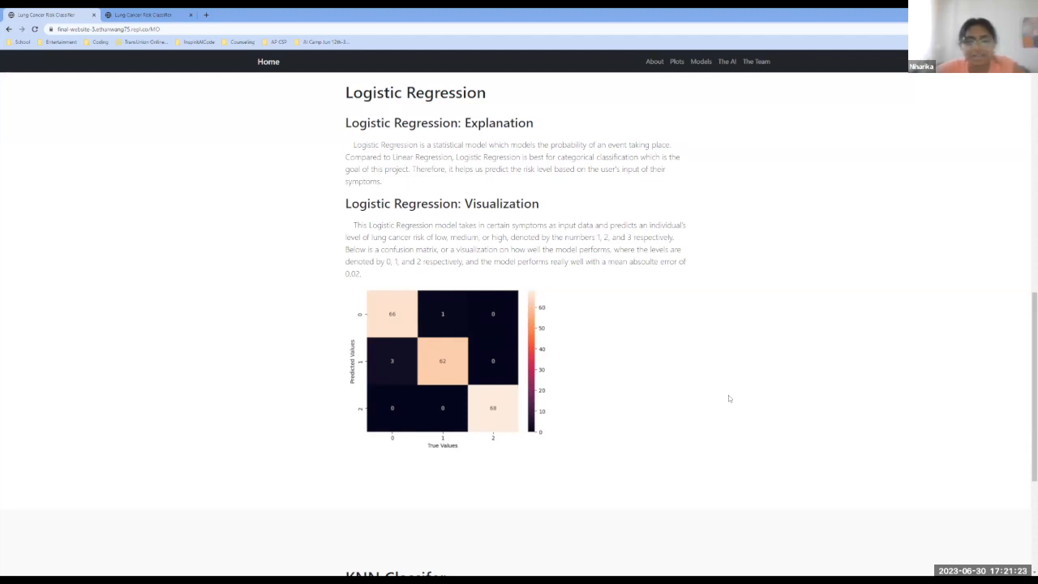
- Scroll to the KNN Classifier section noting its 87% accuracy
scroll("down", 3)
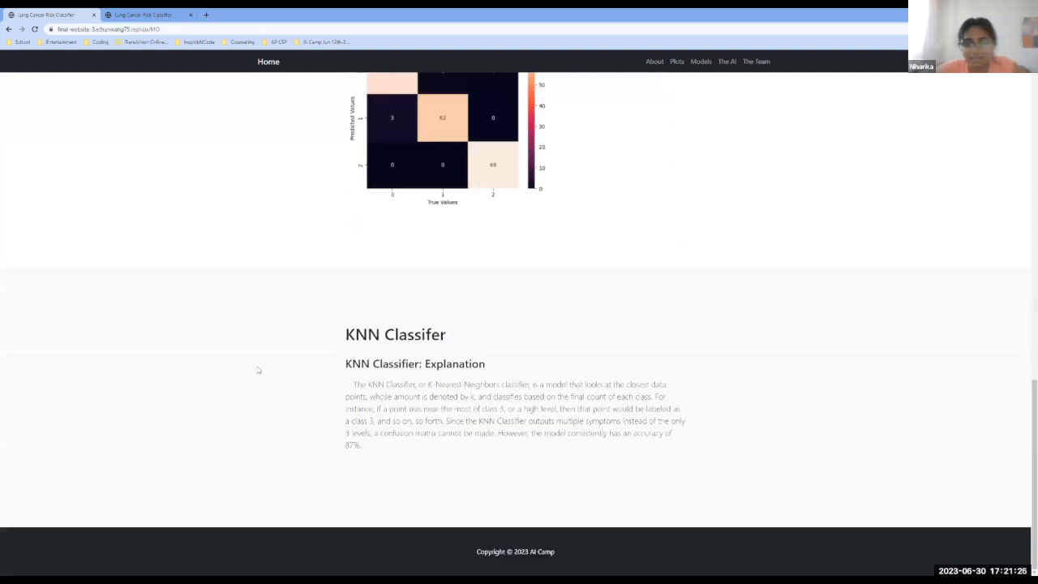
mouse_move(750, 355)
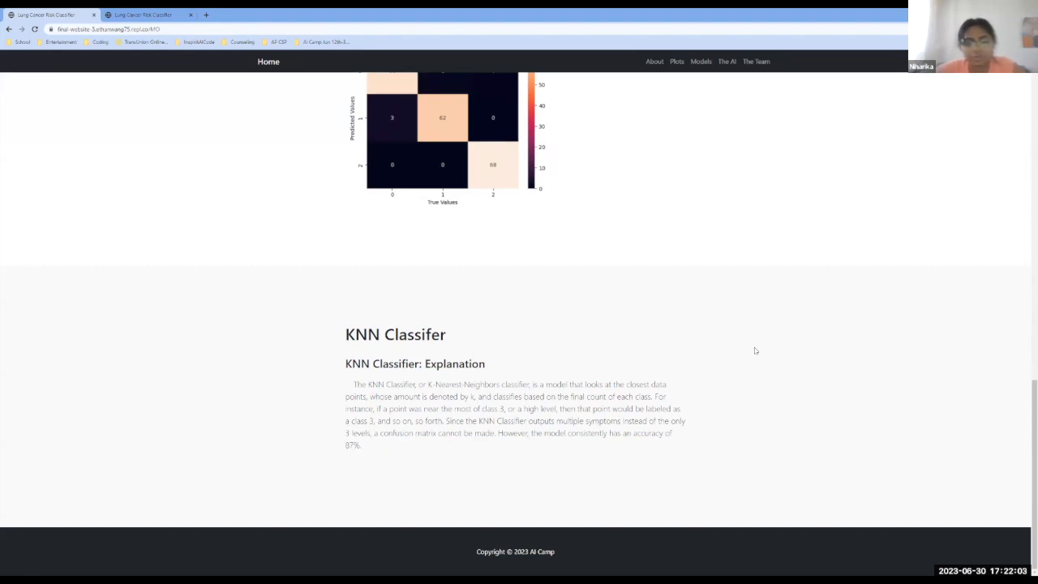
mouse_move(755, 124)
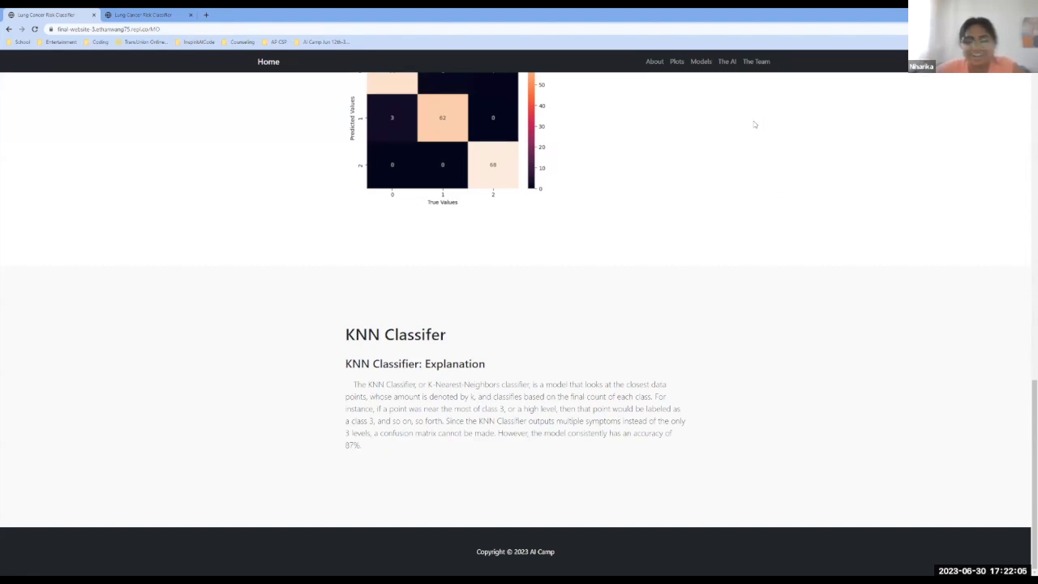
mouse_move(754, 101)
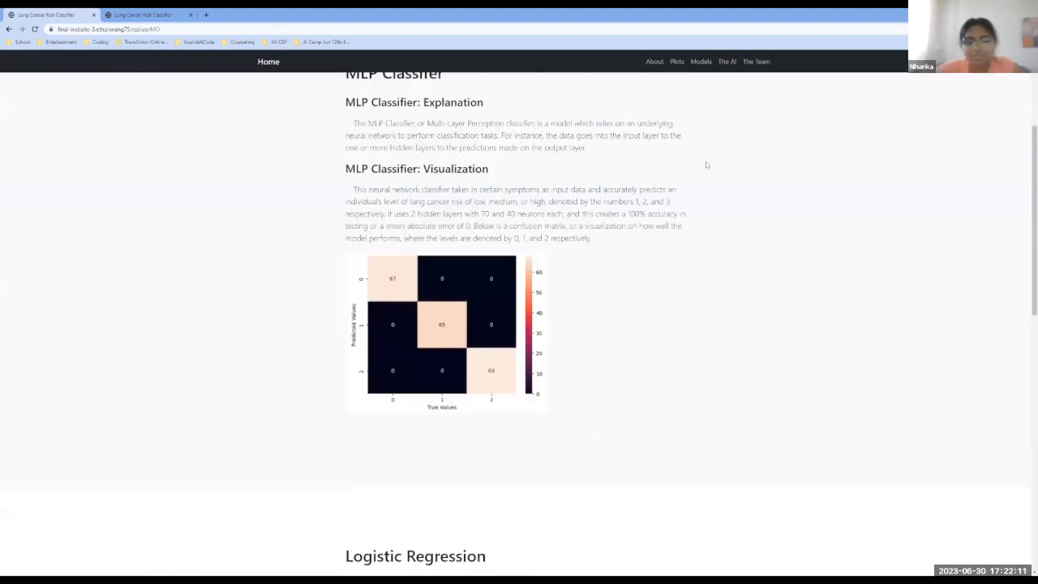
scroll("down", 3)
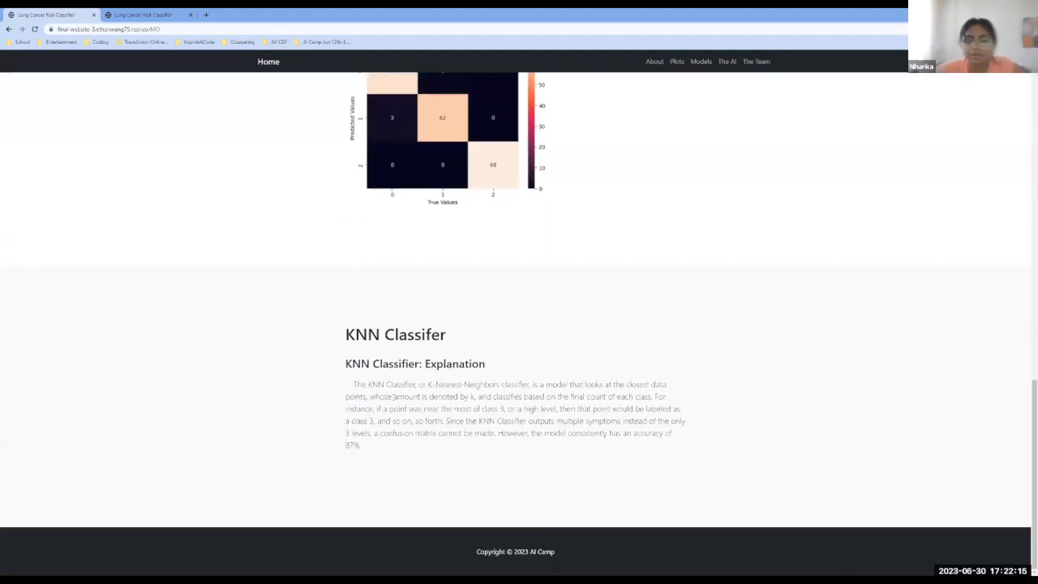
mouse_move(799, 381)
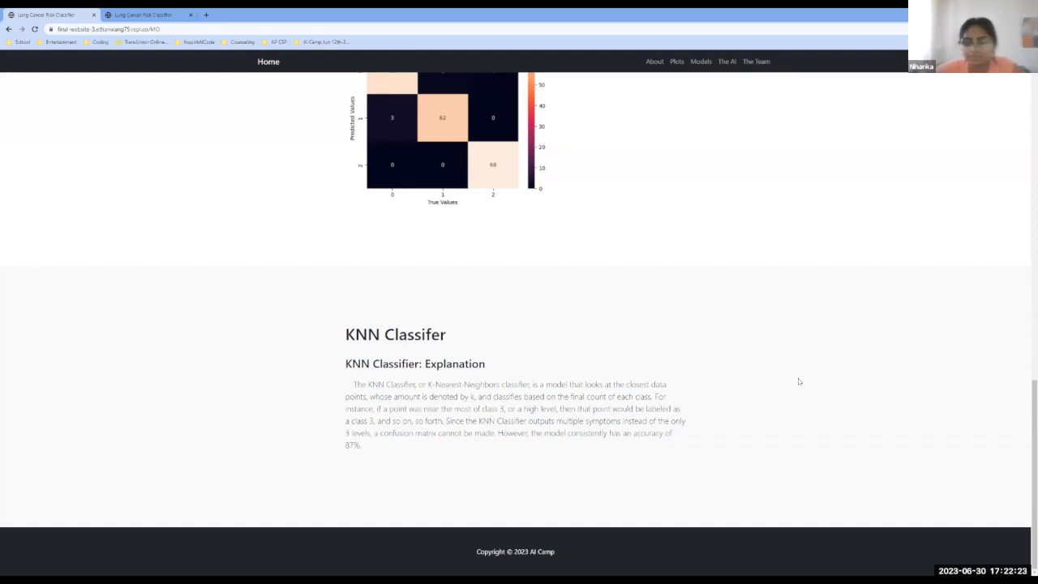
- Go to 'The AI' page and view its instructions and symptom questionnaire
left_click(727, 60)
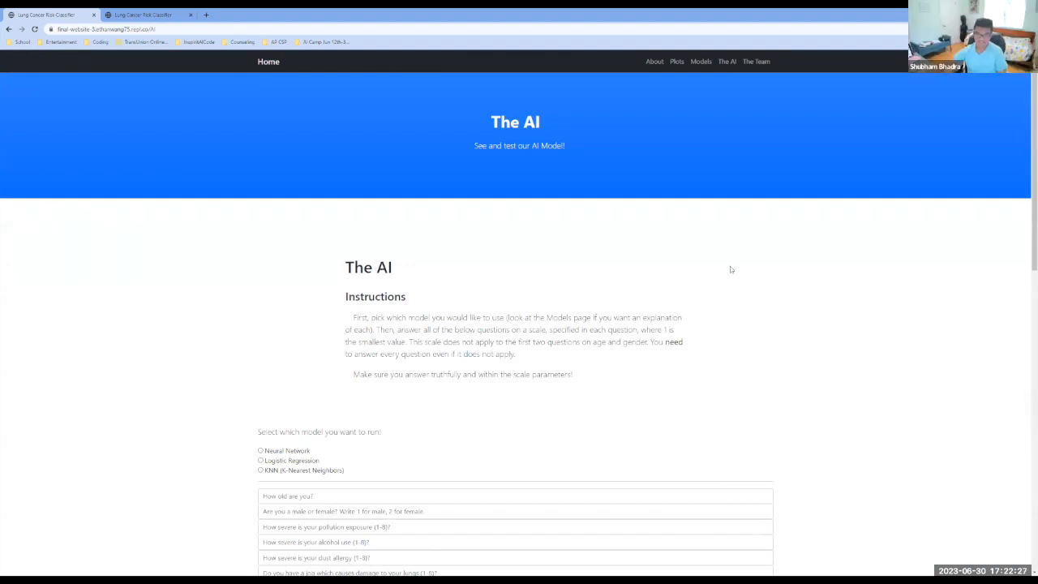
scroll("down", 3)
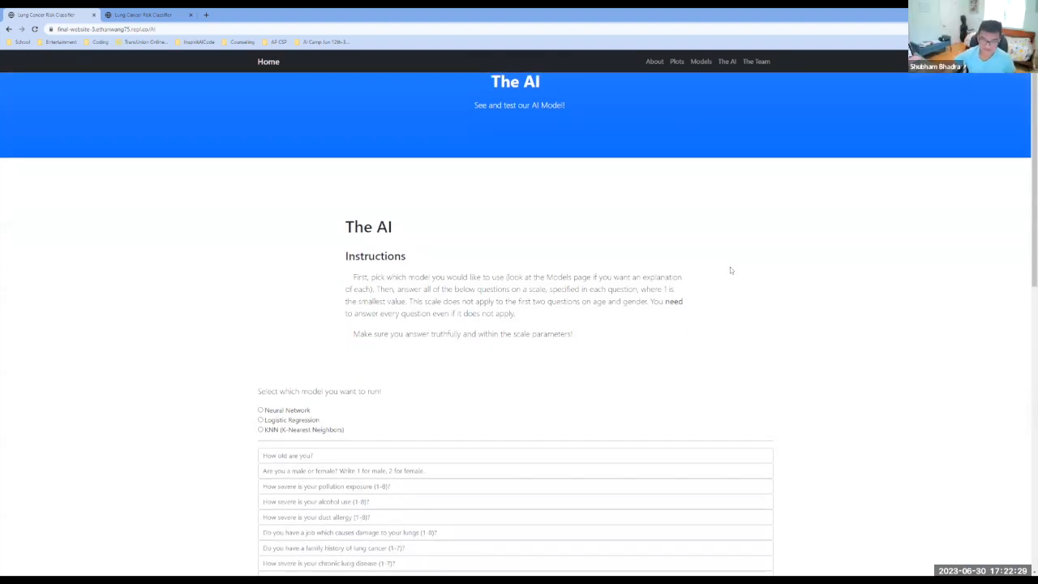
scroll("down", 3)
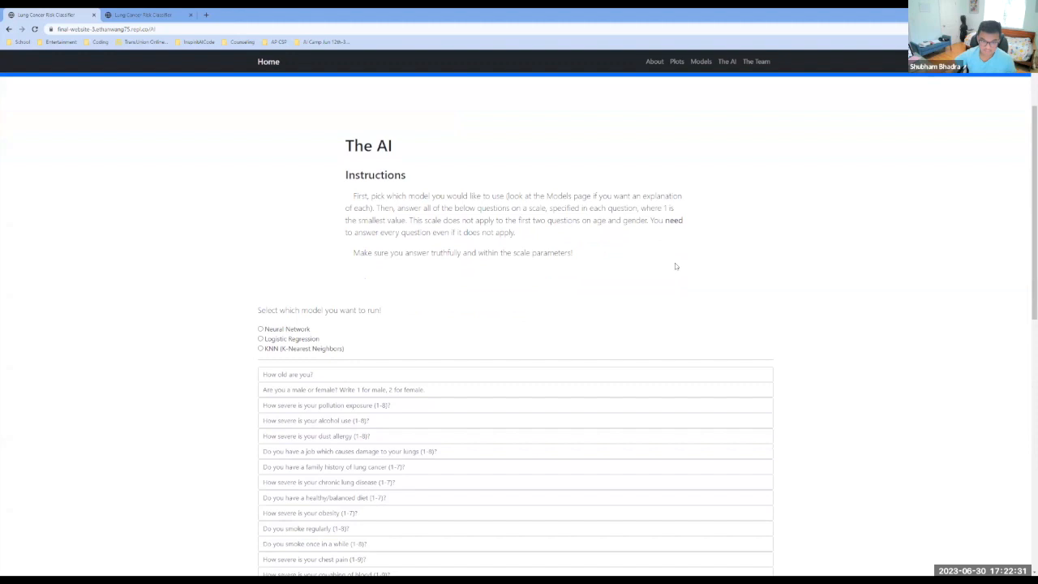
mouse_move(330, 294)
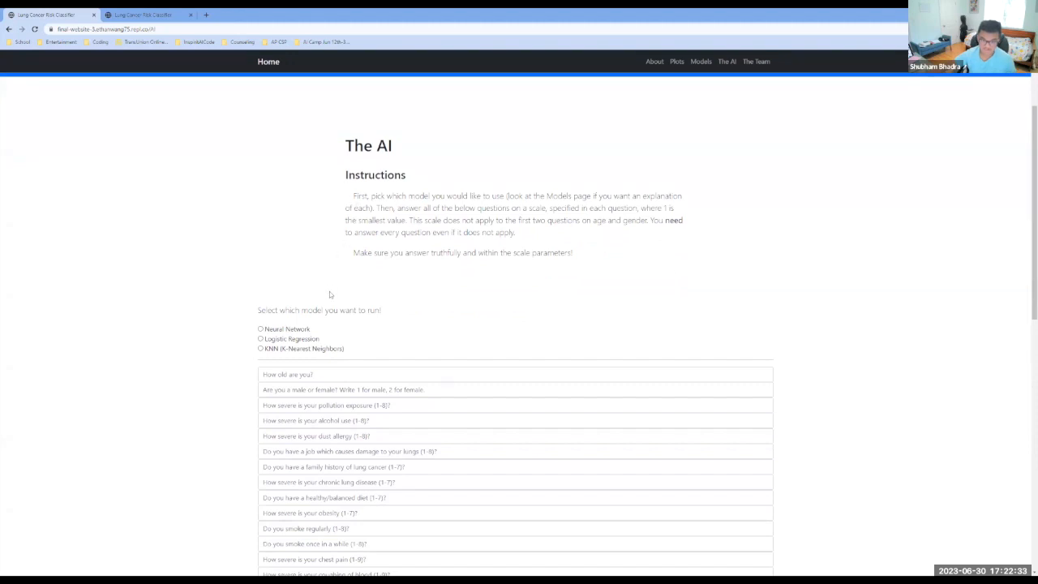
mouse_move(302, 327)
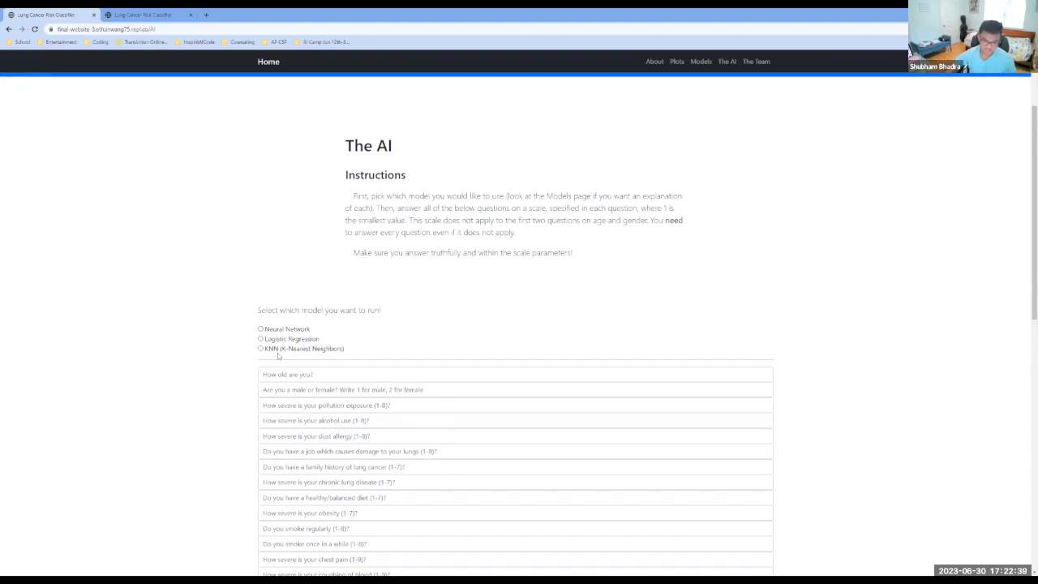
mouse_move(580, 281)
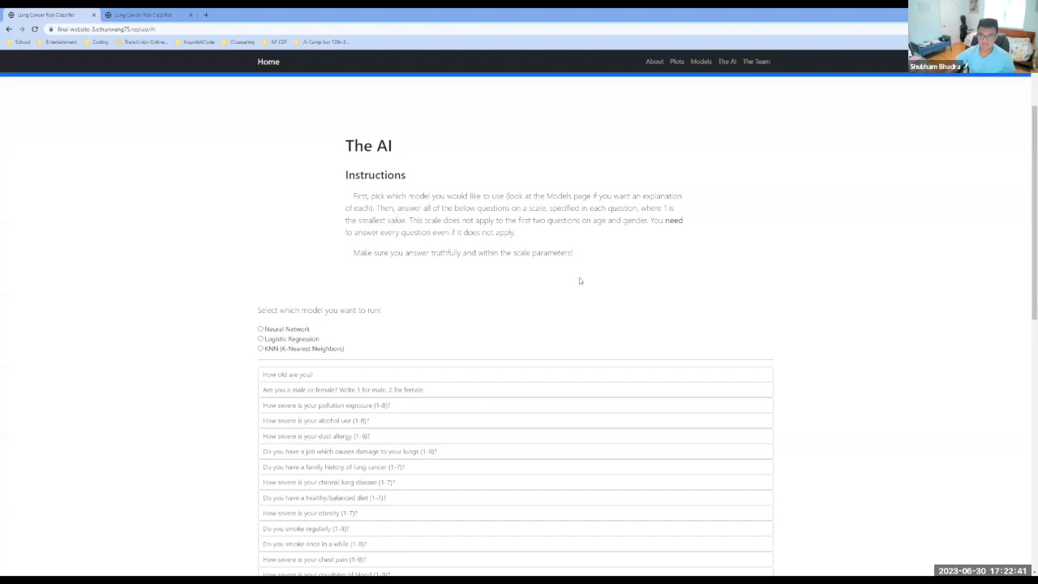
mouse_move(665, 232)
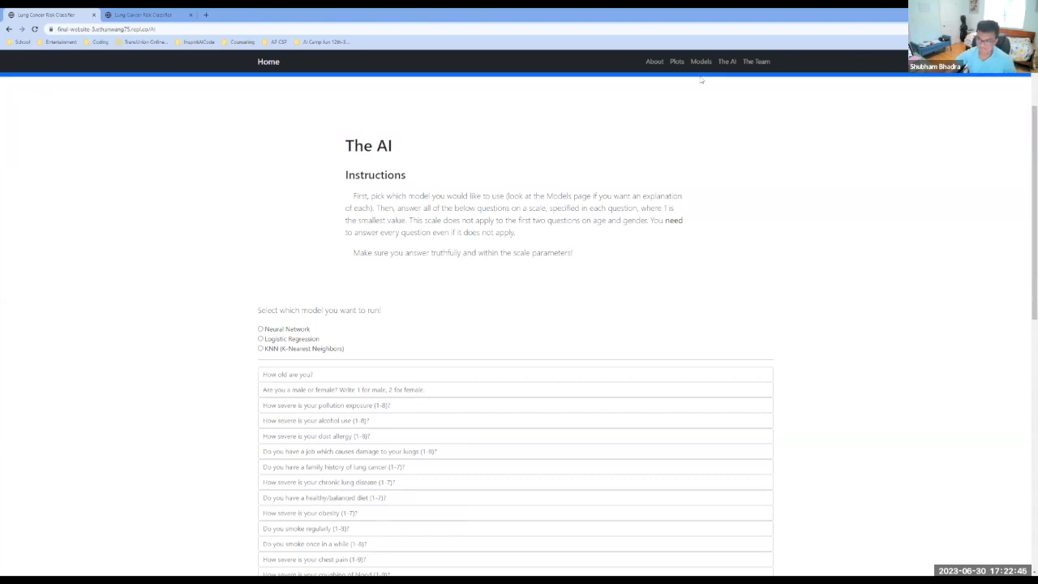
mouse_move(615, 251)
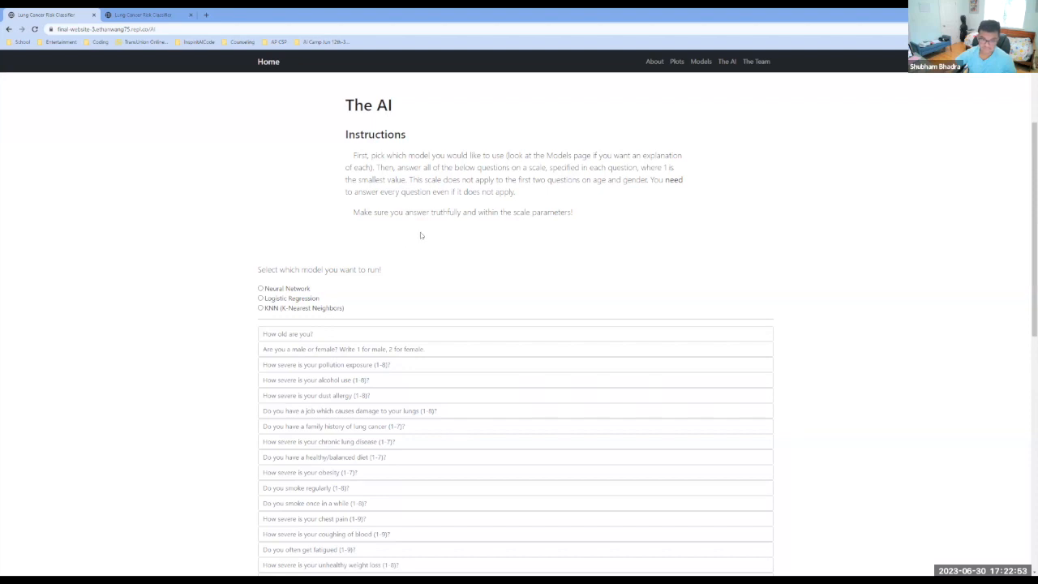
mouse_move(450, 229)
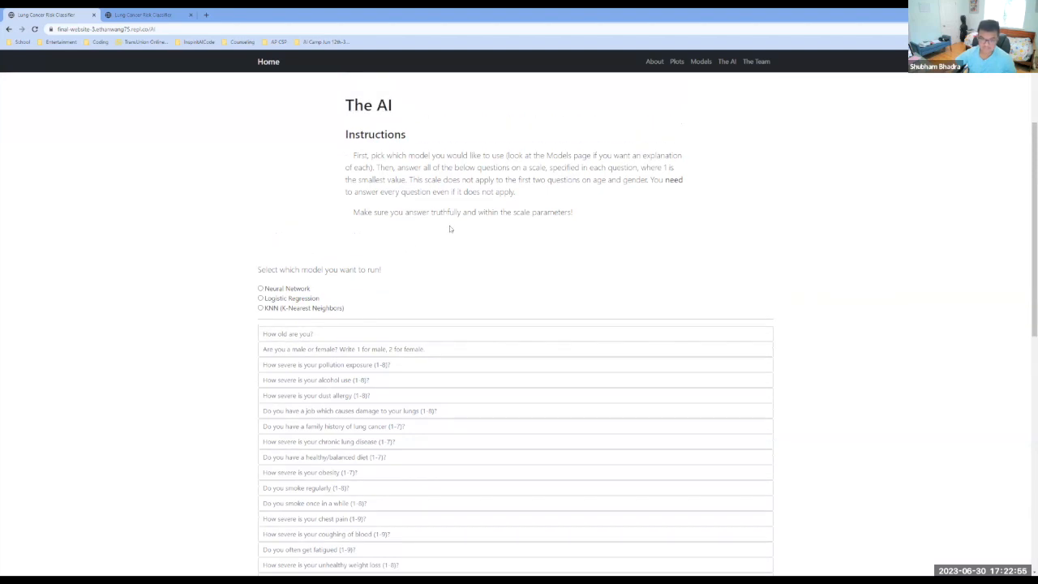
mouse_move(406, 234)
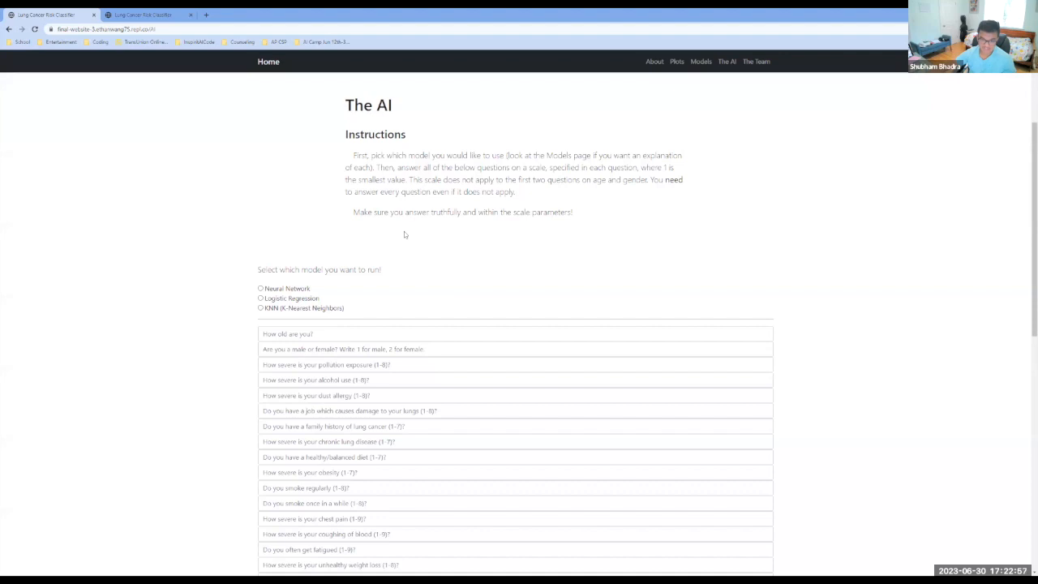
mouse_move(550, 226)
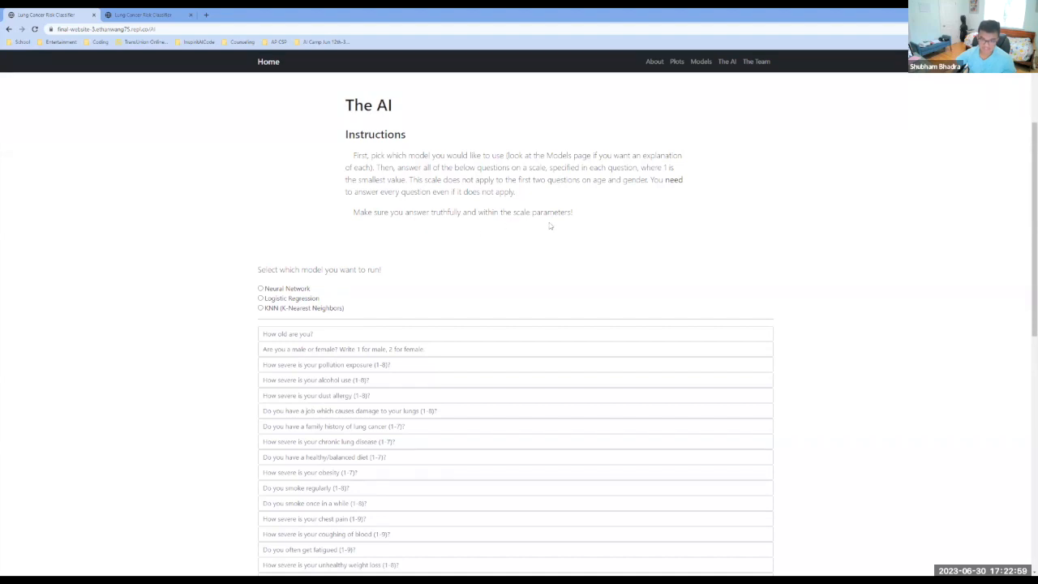
- Submit the filled Logistic Regression questionnaire, getting a low lung cancer risk result
scroll("down", 3)
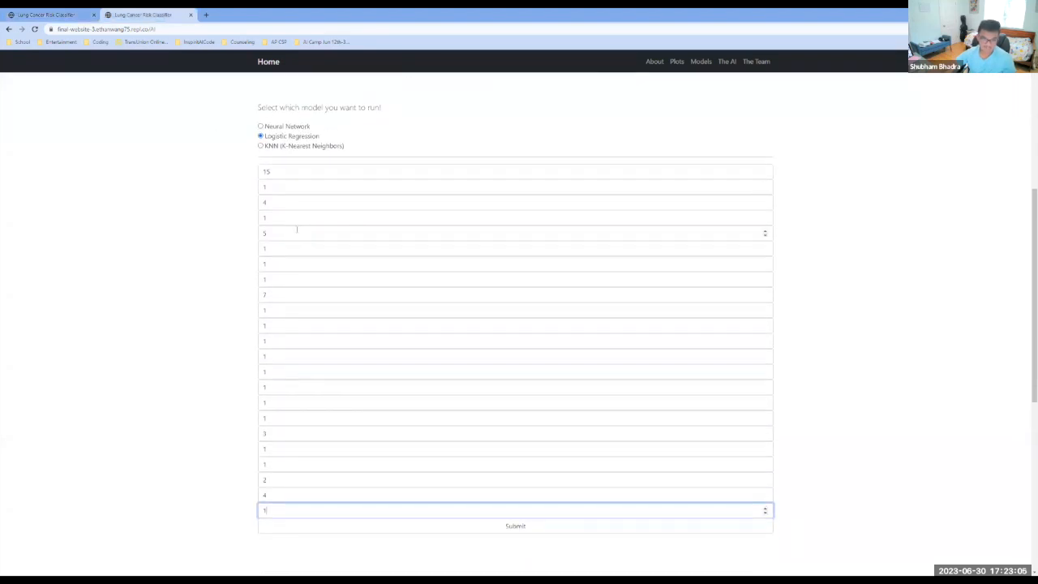
scroll("down", 3)
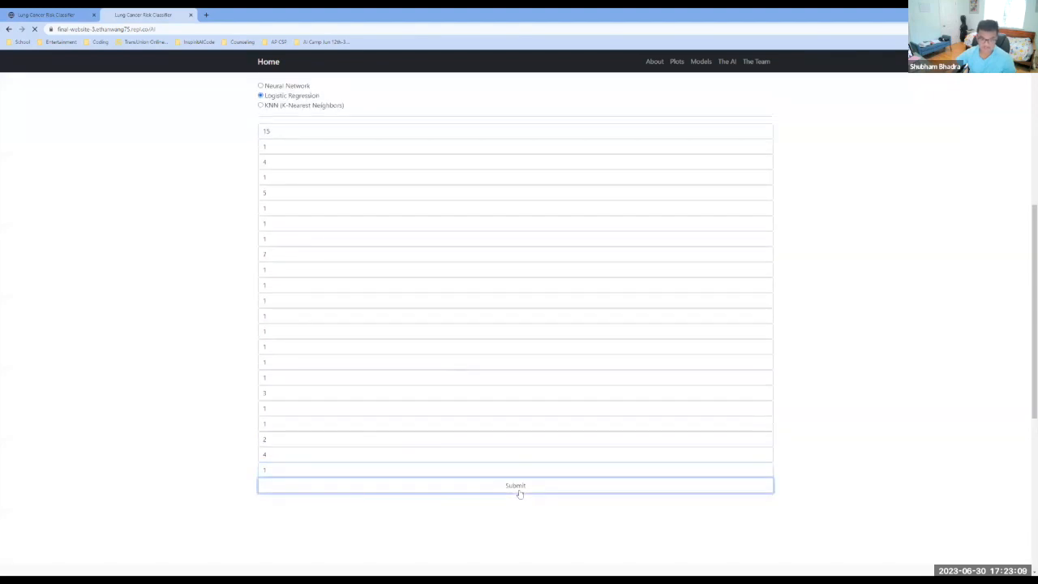
left_click(515, 485)
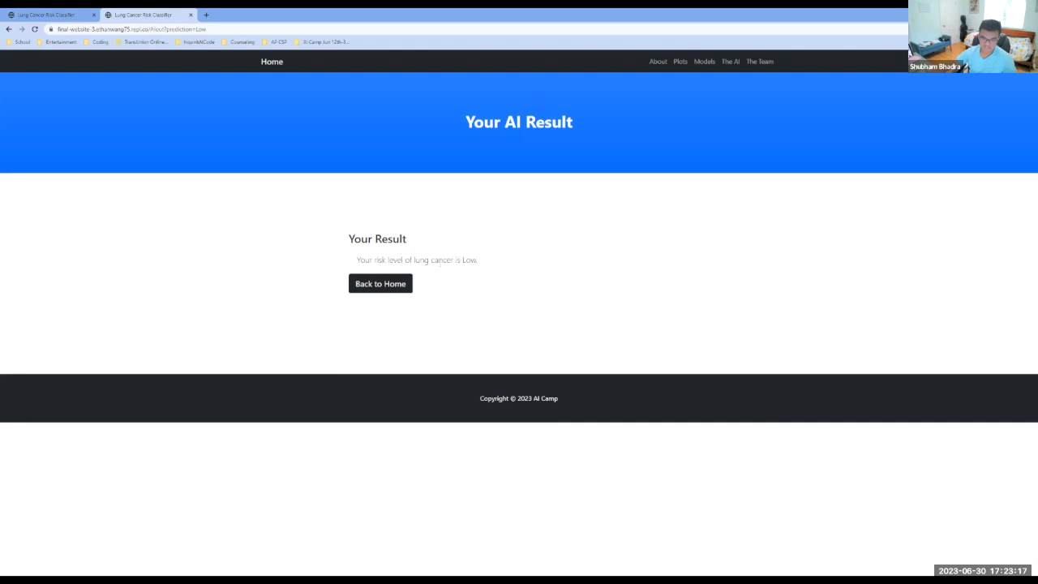
- Return to the first site tab and scroll the AI page down to the Conclusion section
left_click(379, 284)
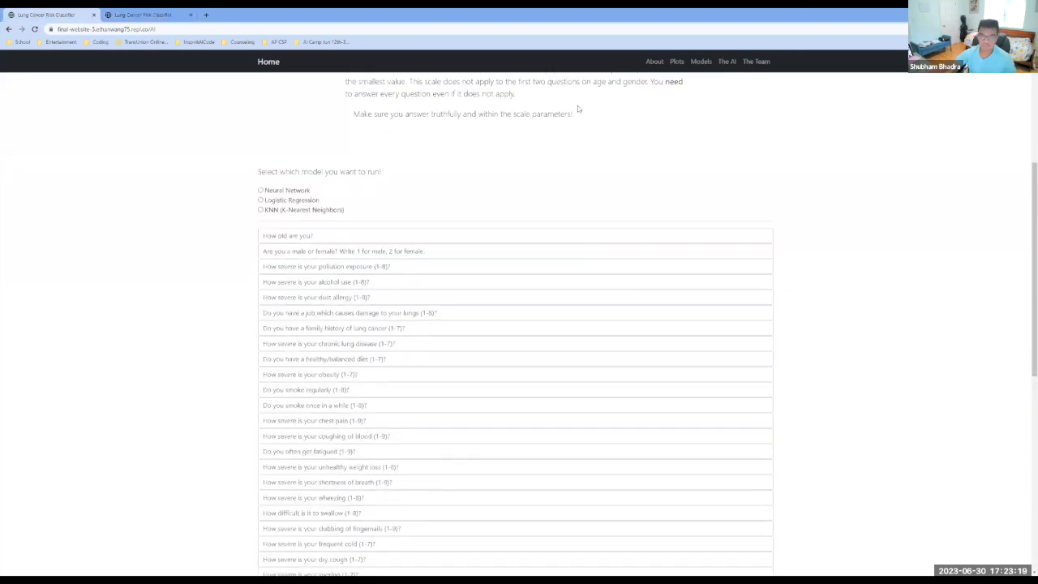
scroll("down", 3)
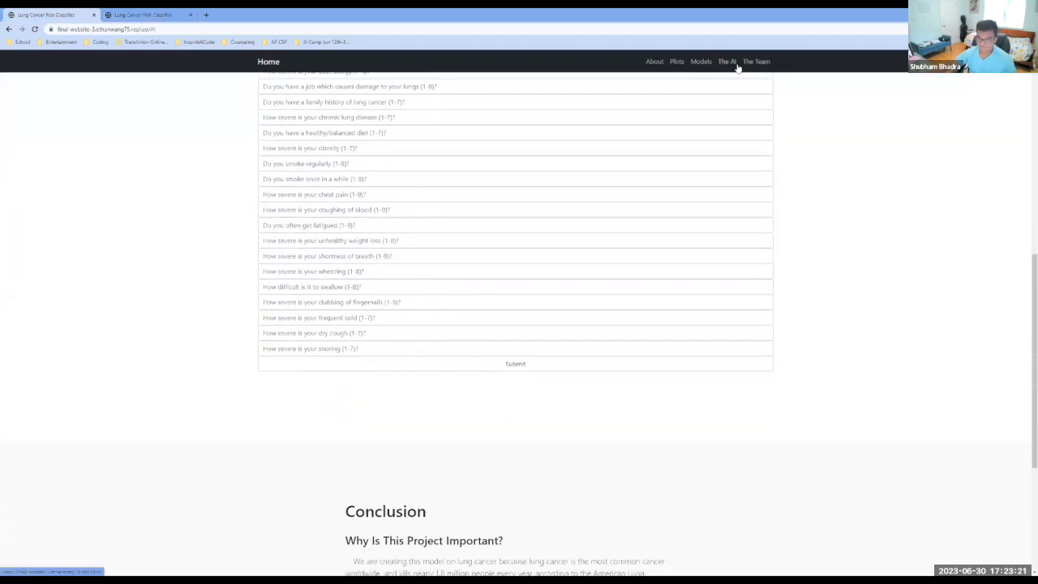
left_click(755, 61)
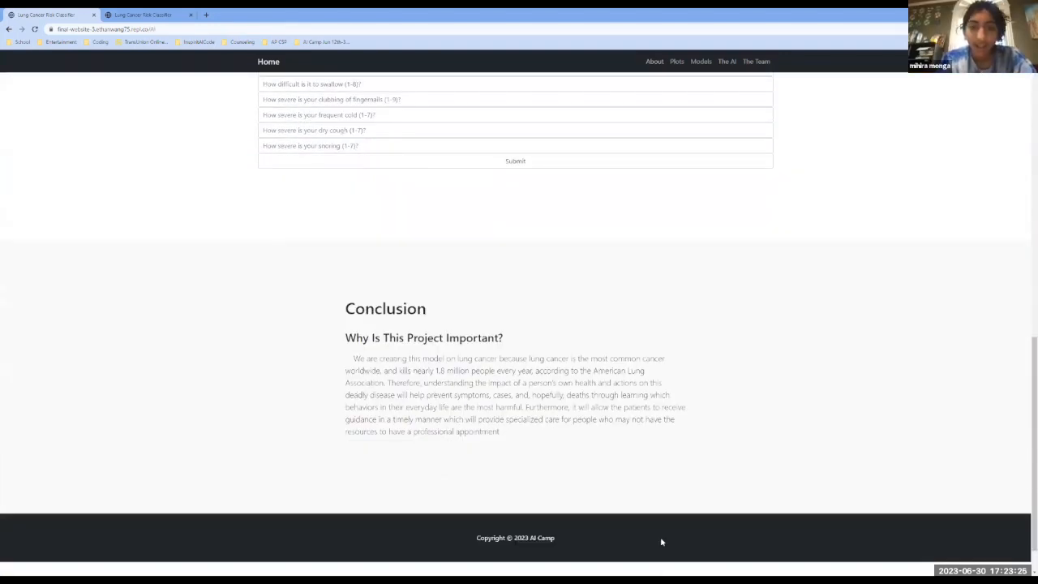
scroll("down", 3)
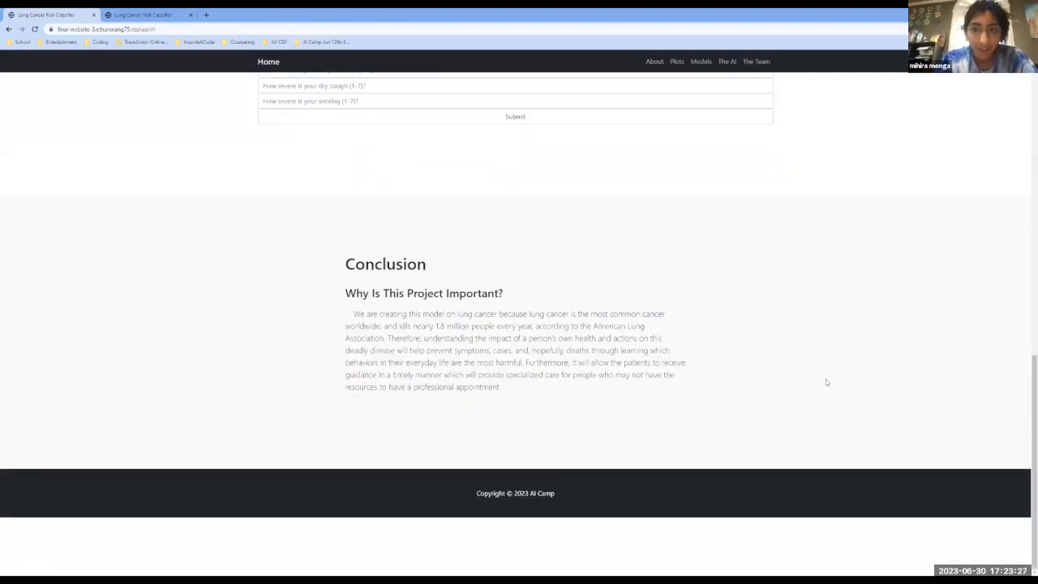